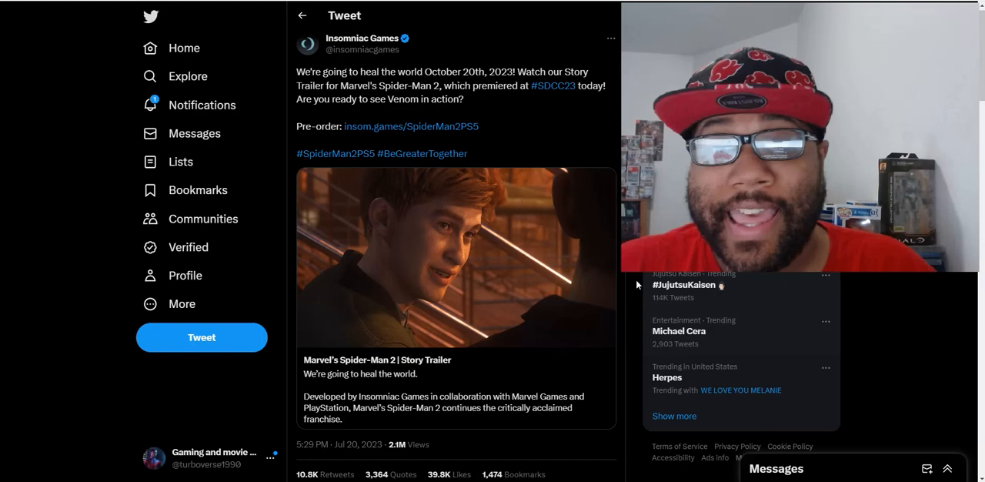
- Play the embedded Spider-Man 2 Story Trailer video in the Insomniac Games tweet
{"action": "left_click", "coordinate": [456, 258]}
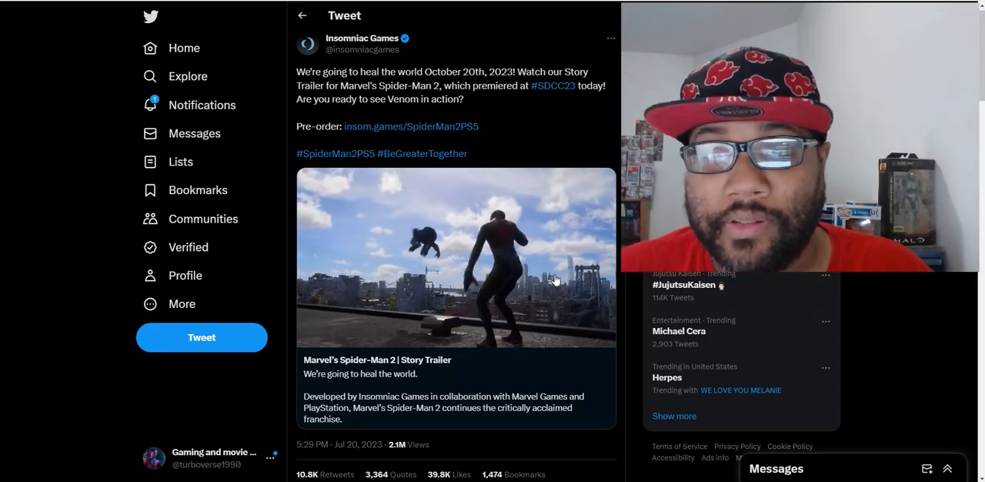
{"action": "left_click", "coordinate": [456, 259]}
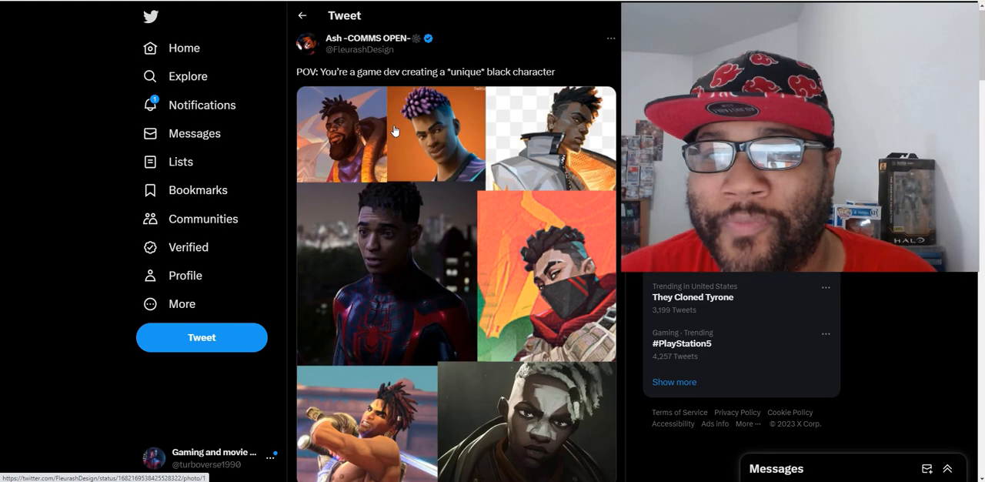
{"action": "mouse_move", "coordinate": [346, 129]}
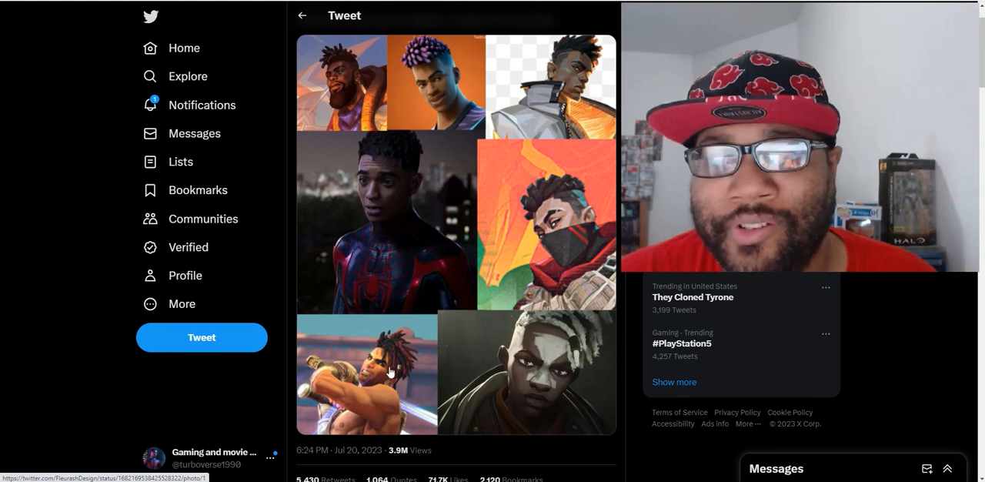
{"action": "mouse_move", "coordinate": [401, 204]}
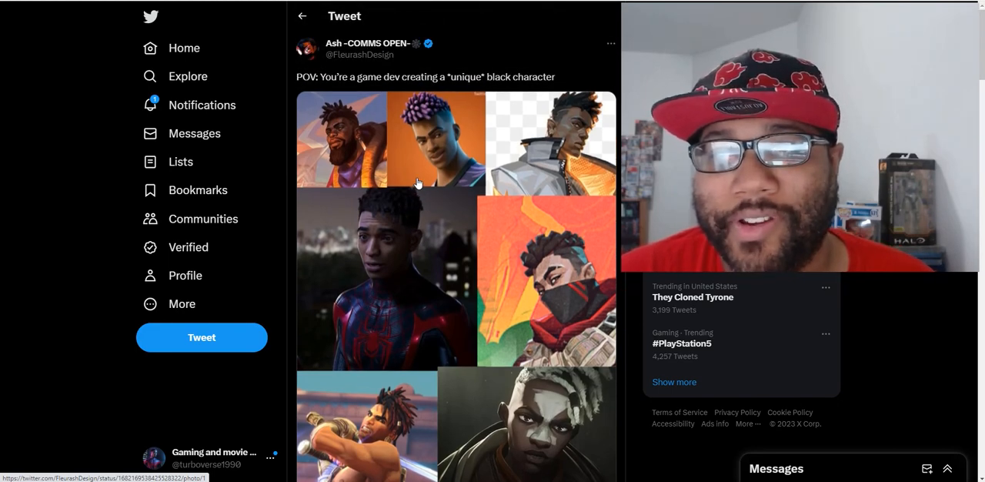
{"action": "mouse_move", "coordinate": [434, 243]}
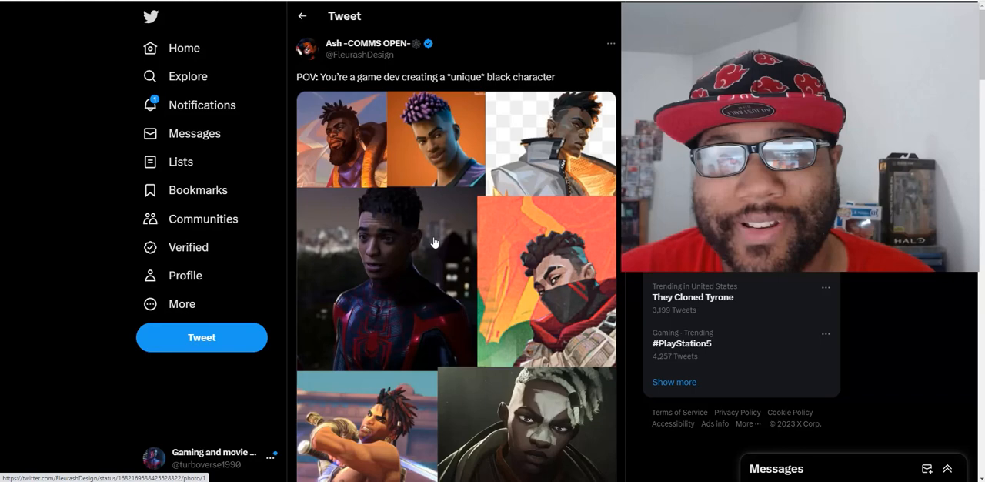
{"action": "mouse_move", "coordinate": [423, 218]}
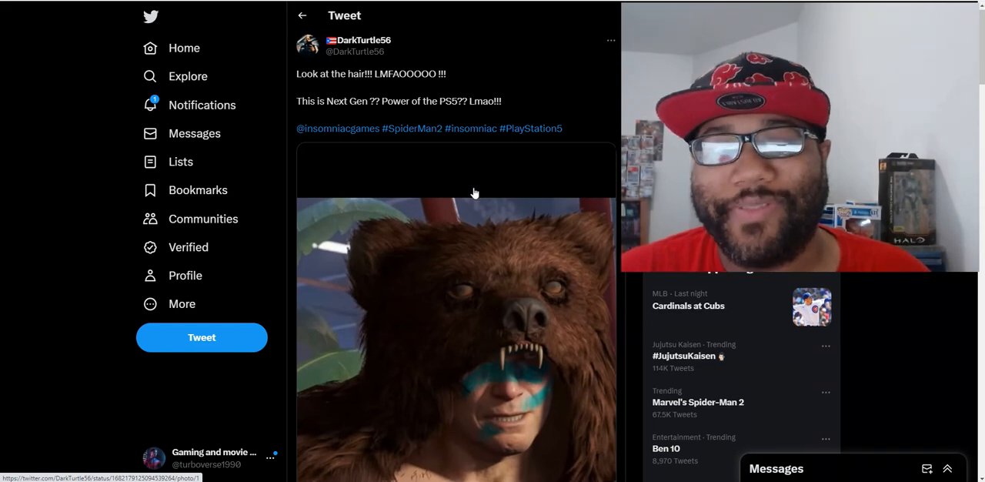
- Scroll down the 'Look at the hair!!!' tweet to view the bear-costume image
{"action": "scroll", "scroll_direction": "down", "scroll_amount": 3}
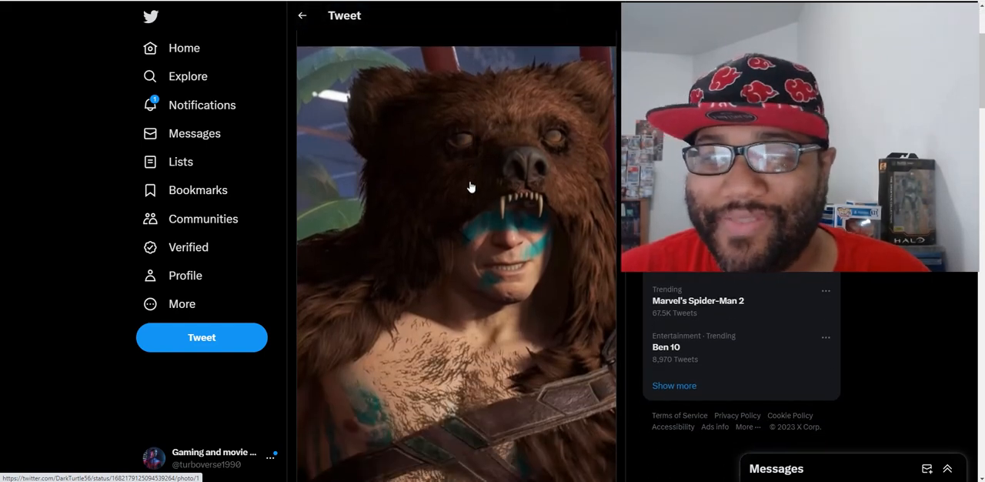
{"action": "scroll", "scroll_direction": "down", "scroll_amount": 3}
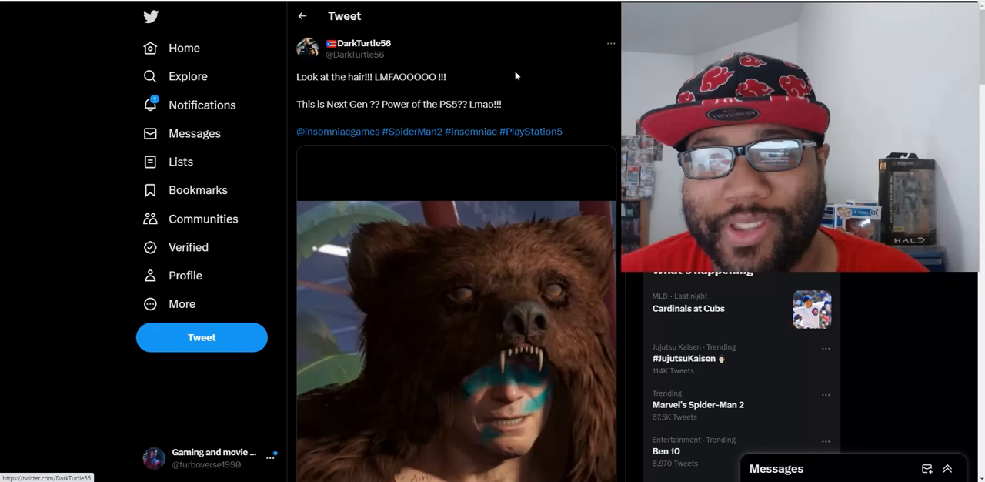
{"action": "mouse_move", "coordinate": [443, 46]}
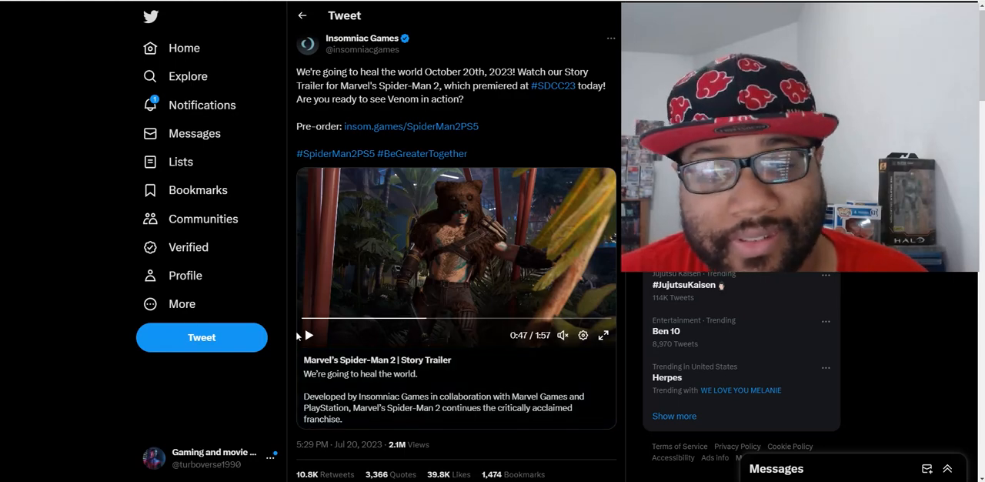
- Resume the trailer from 0:47, pause it, and rewind the progress bar to 0:54
{"action": "left_click", "coordinate": [308, 336]}
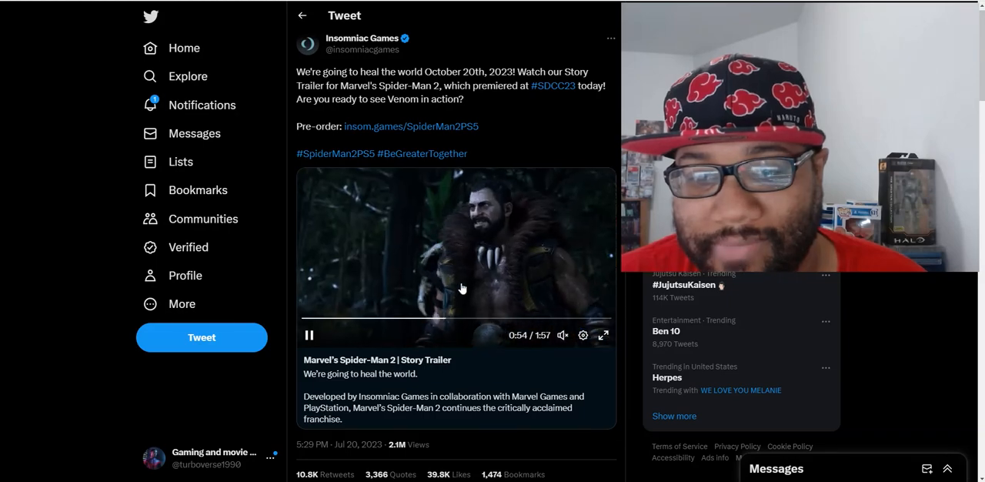
{"action": "left_click", "coordinate": [438, 318]}
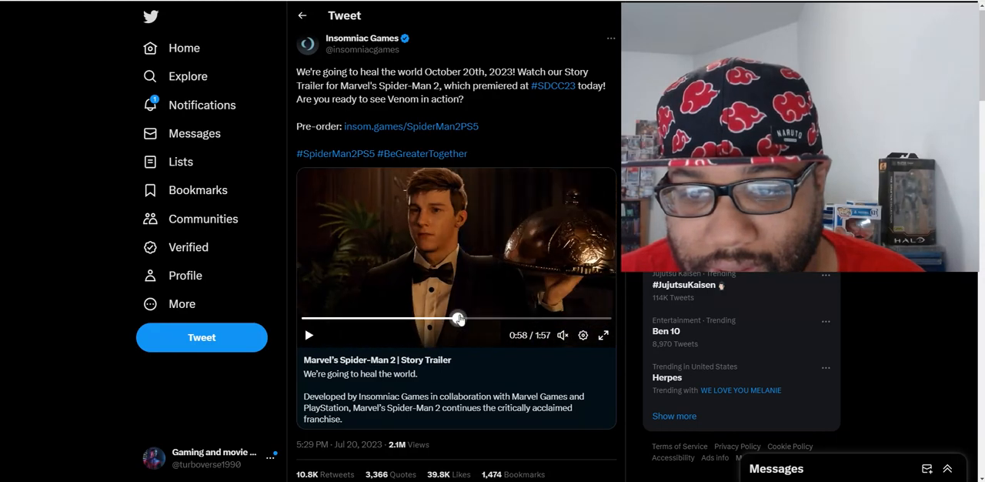
{"action": "left_click_drag", "start_coordinate": [458, 317], "coordinate": [441, 317]}
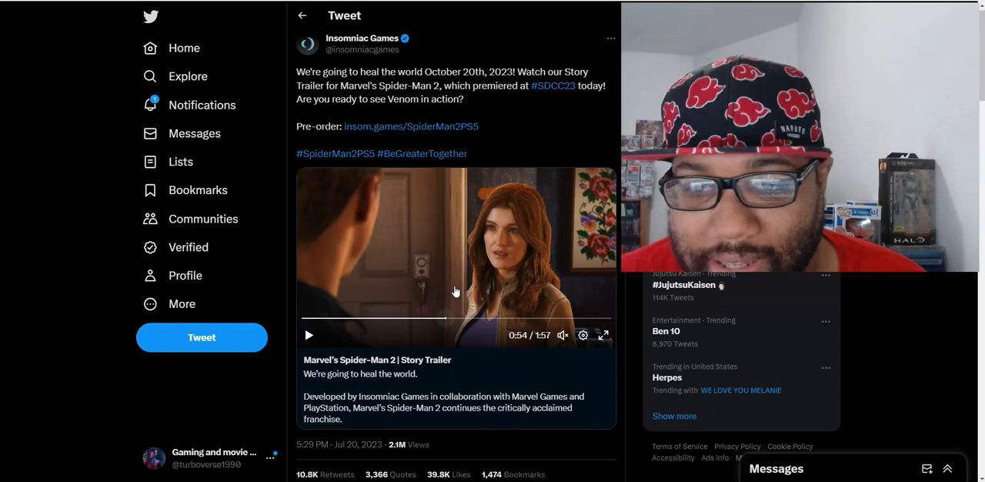
{"action": "mouse_move", "coordinate": [507, 237]}
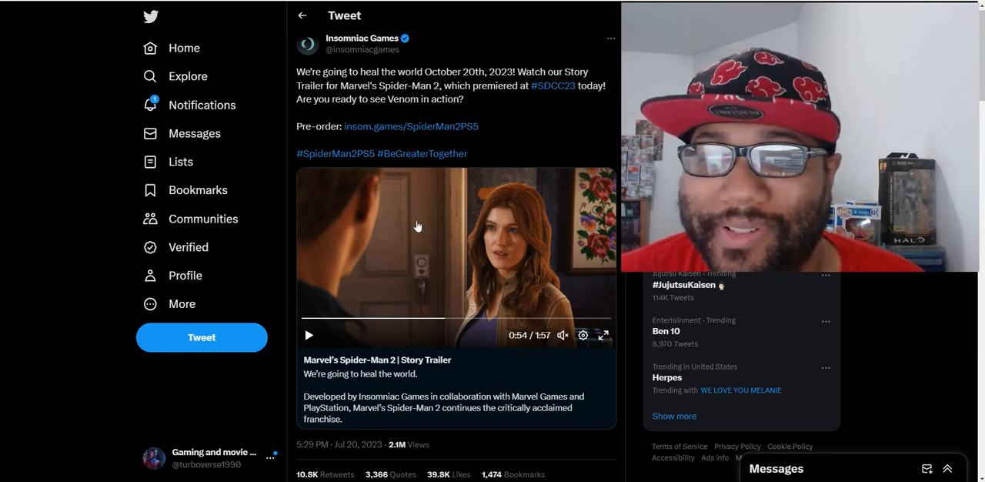
{"action": "mouse_move", "coordinate": [431, 215]}
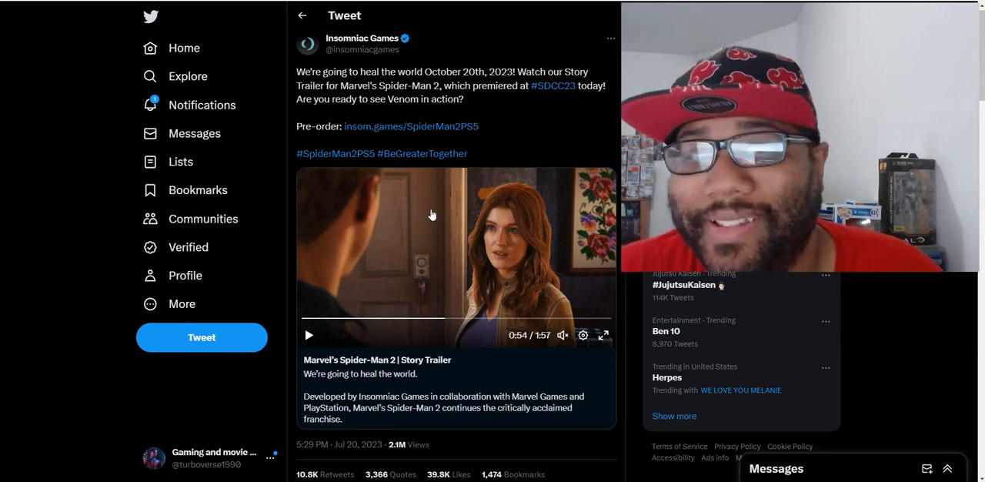
{"action": "mouse_move", "coordinate": [484, 261]}
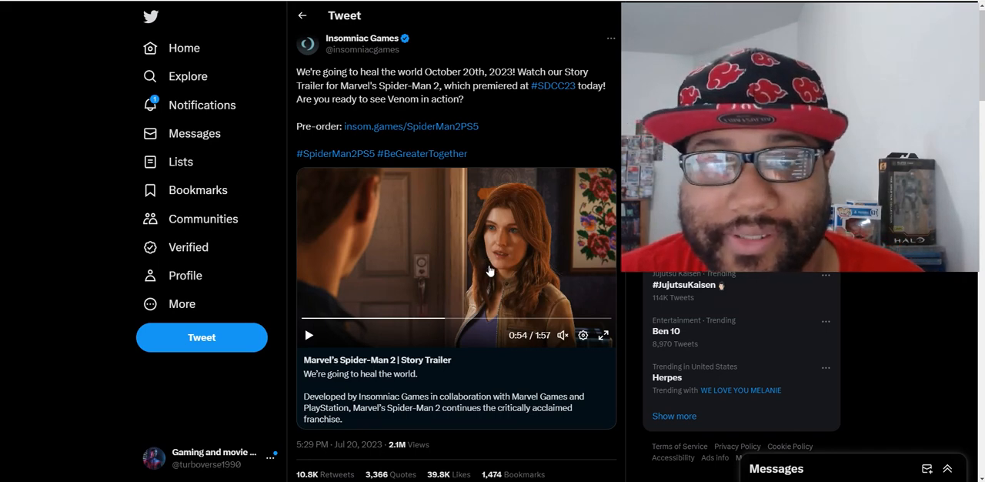
{"action": "mouse_move", "coordinate": [457, 265]}
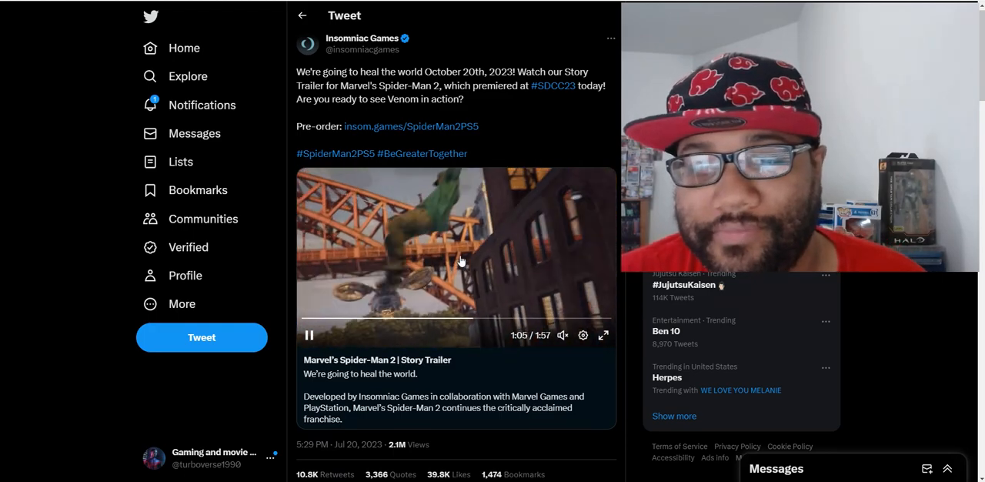
- Pause and resume the trailer so it plays on toward its 1:57 end
{"action": "left_click", "coordinate": [308, 334]}
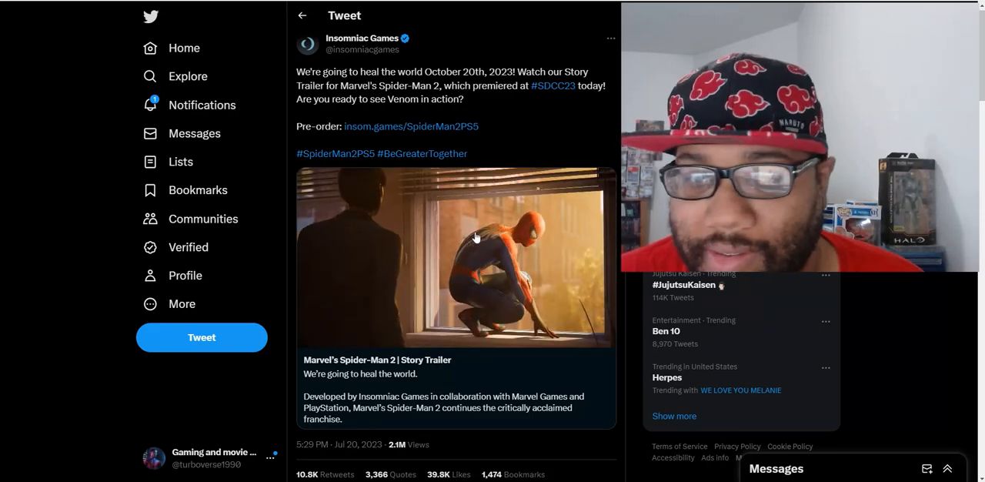
{"action": "left_click", "coordinate": [455, 257]}
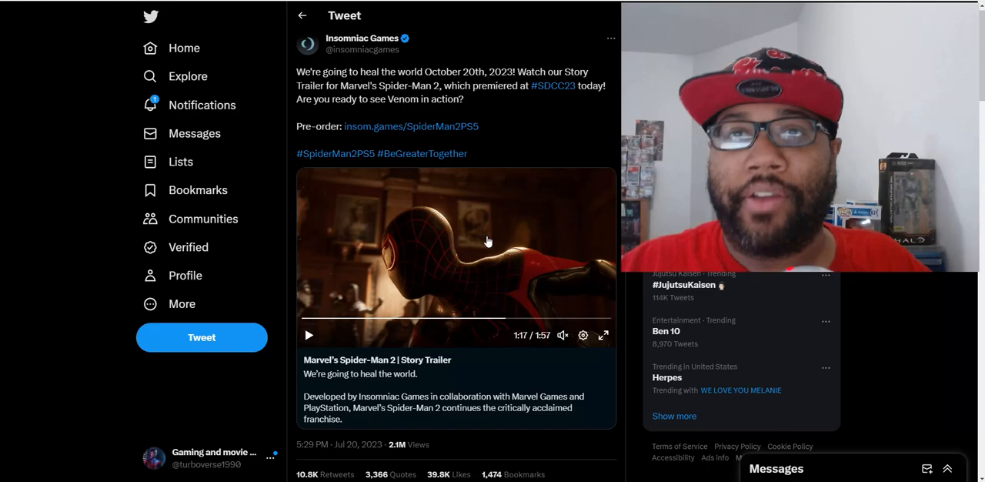
{"action": "mouse_move", "coordinate": [434, 154]}
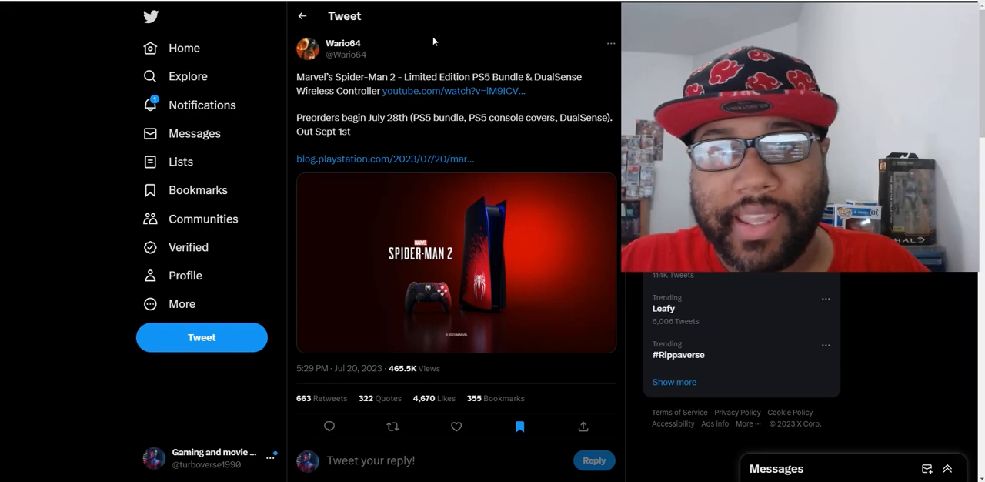
{"action": "mouse_move", "coordinate": [558, 130]}
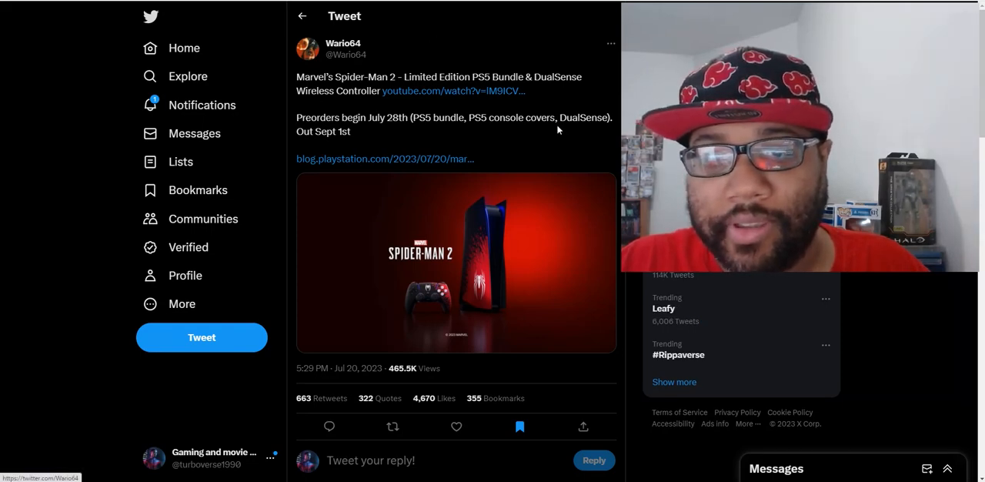
{"action": "mouse_move", "coordinate": [477, 254]}
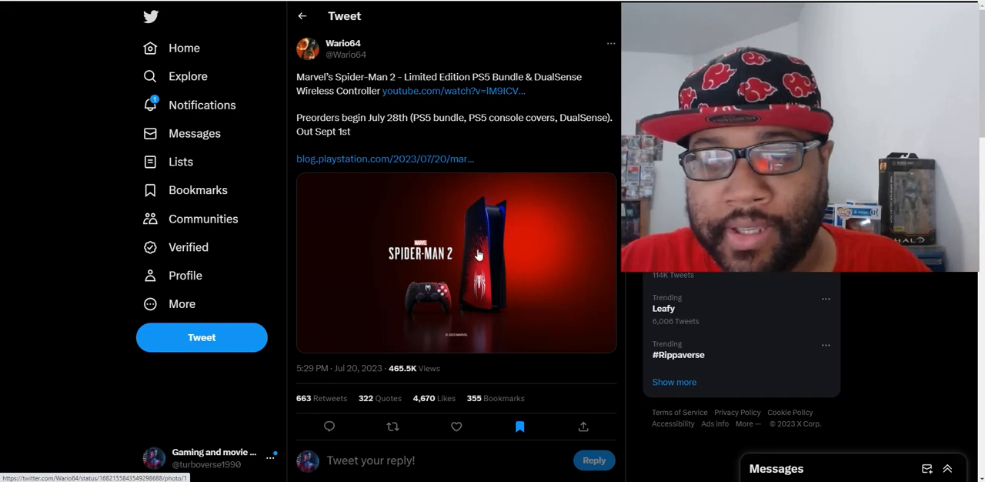
{"action": "mouse_move", "coordinate": [446, 296]}
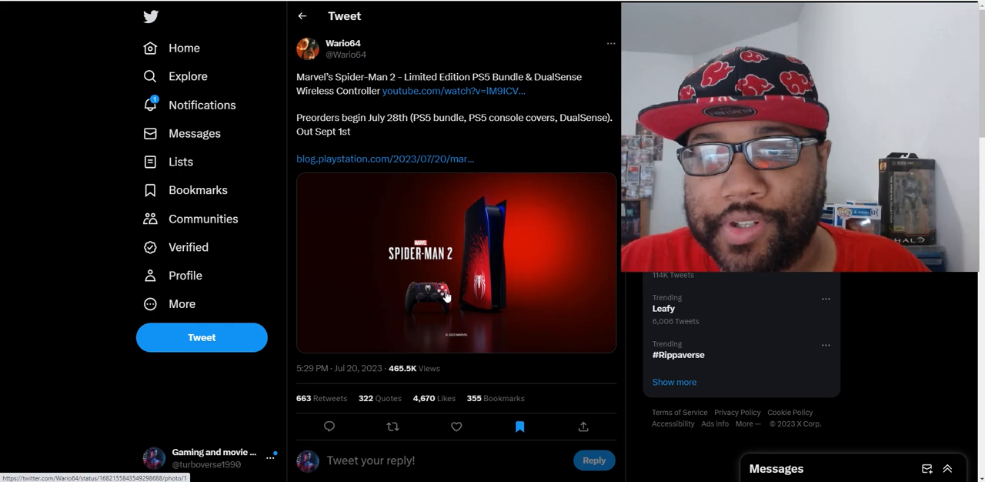
{"action": "mouse_move", "coordinate": [449, 285]}
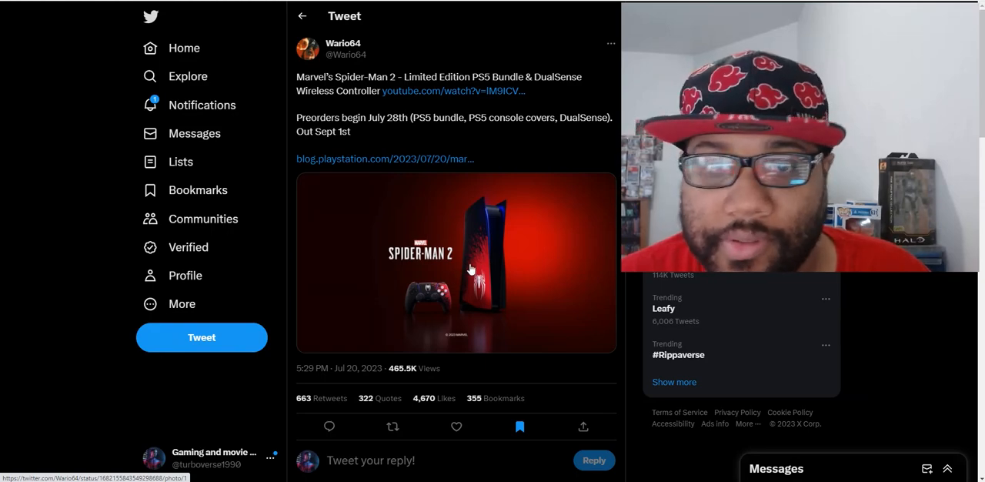
- Browse the replies on the Wario64 PS5 bundle tweet and return to its top
{"action": "scroll", "scroll_direction": "down", "scroll_amount": 3}
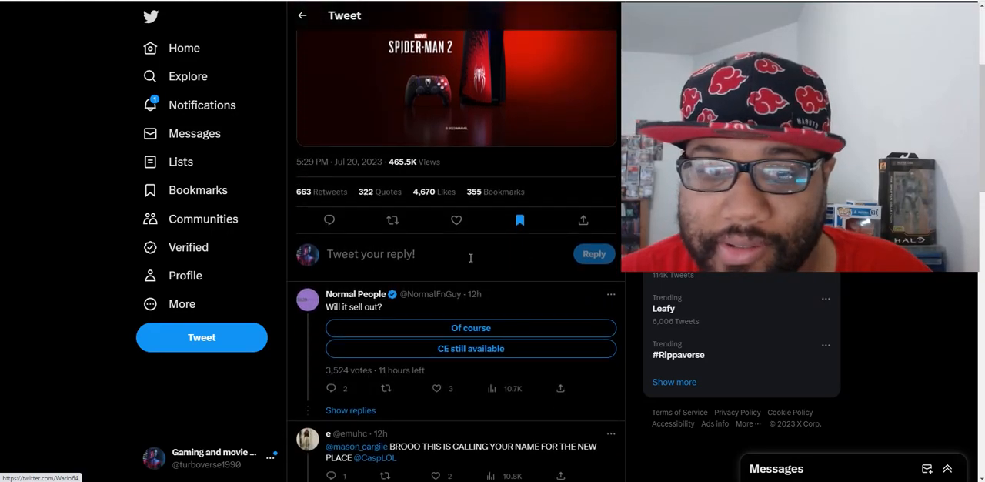
{"action": "scroll", "scroll_direction": "down", "scroll_amount": 3}
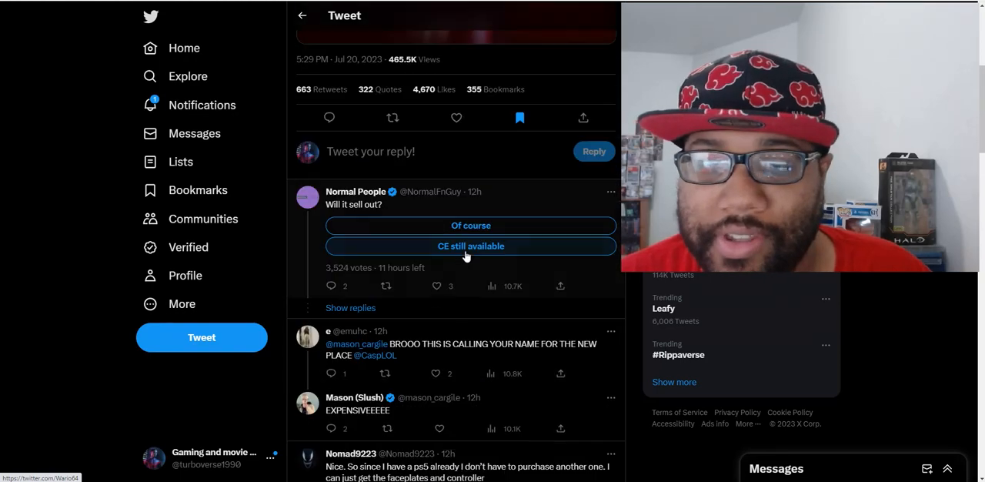
{"action": "scroll", "scroll_direction": "up", "scroll_amount": 3}
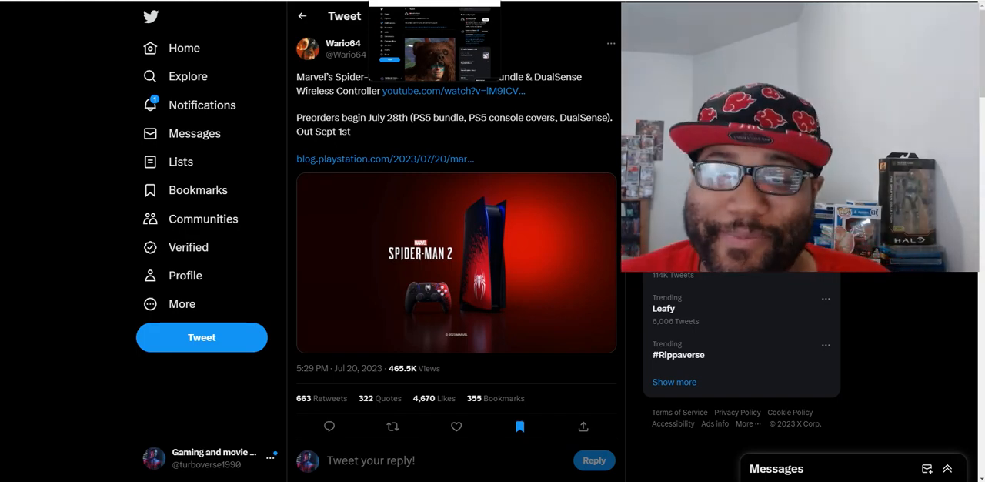
- View the character-model close-up tweet and read through the replies mocking its hair
{"action": "left_click", "coordinate": [456, 263]}
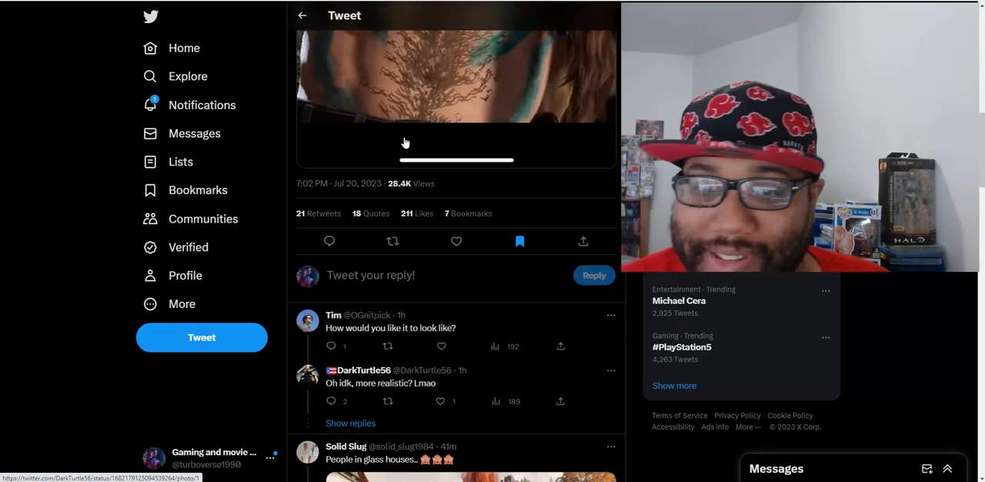
{"action": "scroll", "scroll_direction": "down", "scroll_amount": 3}
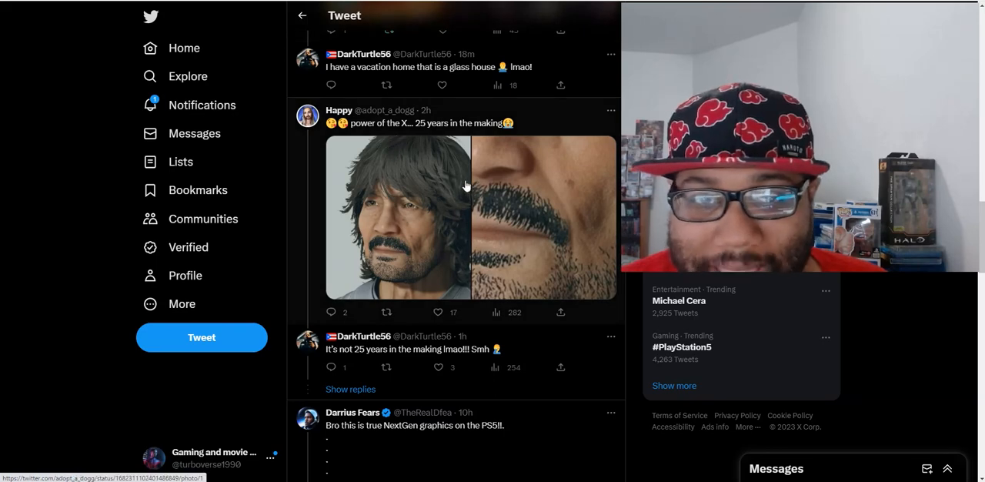
{"action": "mouse_move", "coordinate": [458, 176]}
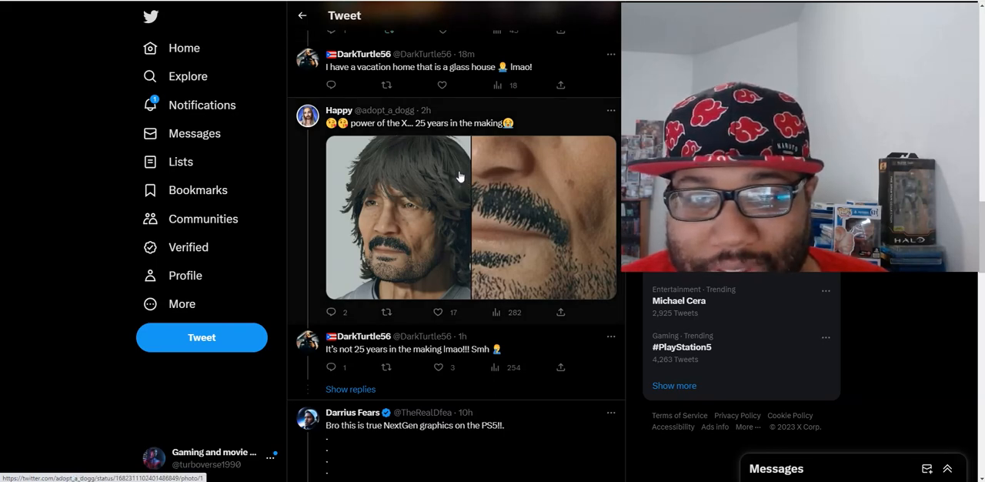
{"action": "scroll", "scroll_direction": "down", "scroll_amount": 3}
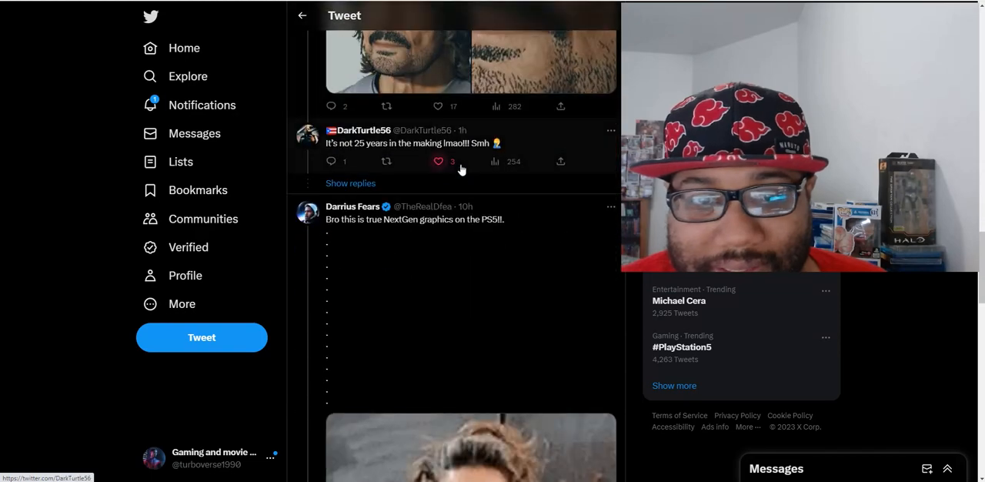
{"action": "scroll", "scroll_direction": "down", "scroll_amount": 3}
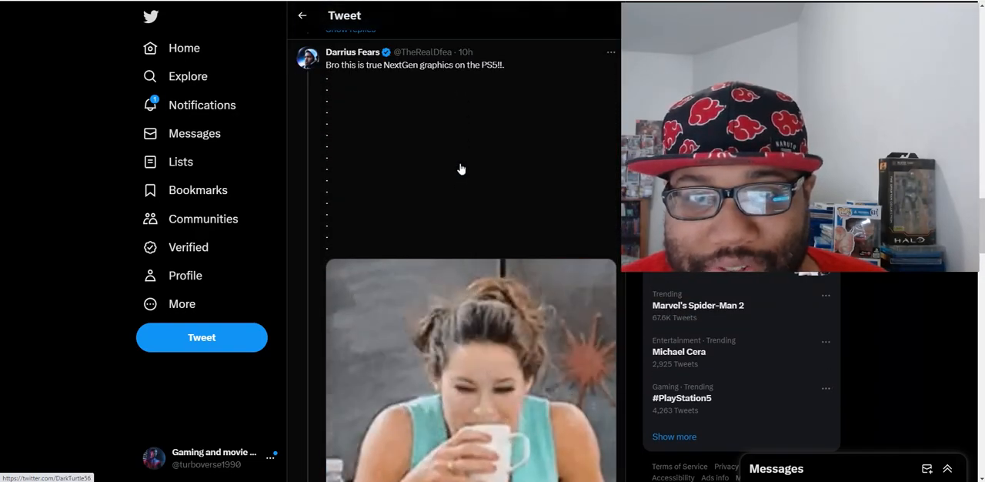
{"action": "scroll", "scroll_direction": "down", "scroll_amount": 3}
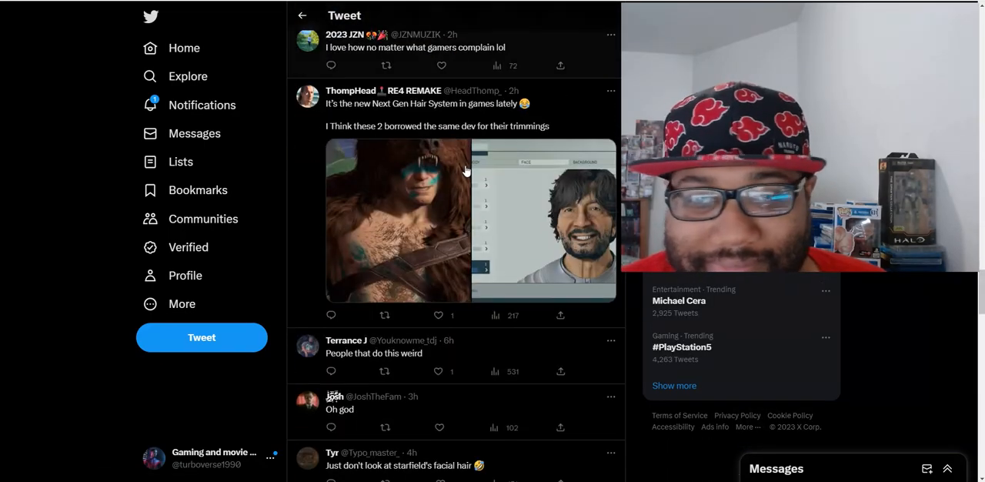
{"action": "scroll", "scroll_direction": "down", "scroll_amount": 3}
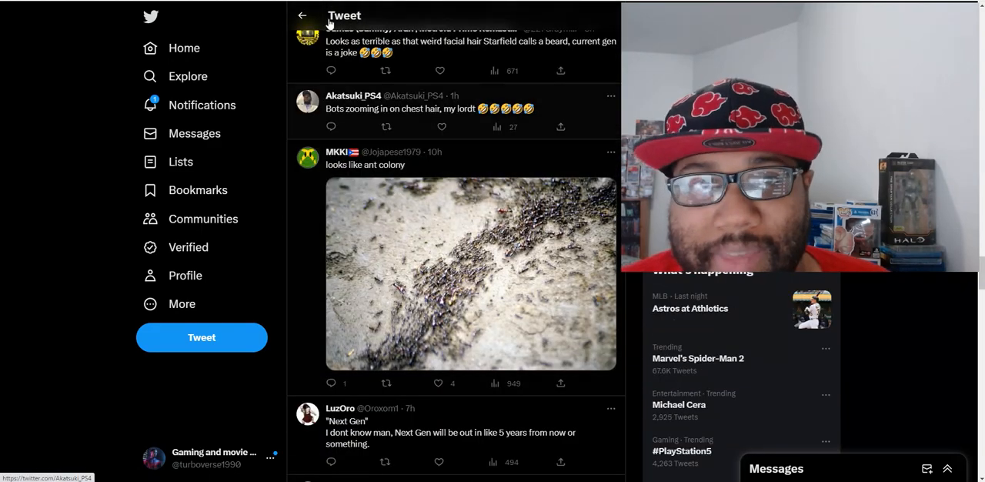
{"action": "scroll", "scroll_direction": "up", "scroll_amount": 3}
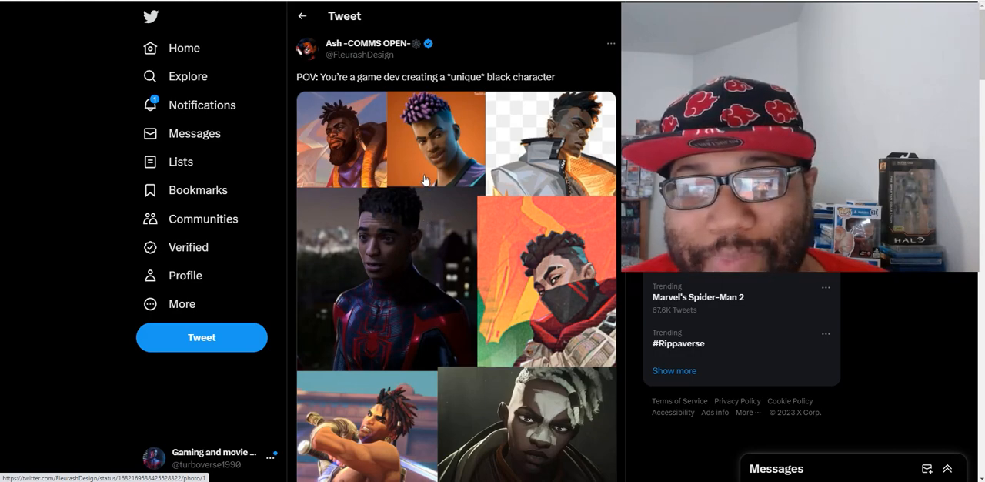
{"action": "mouse_move", "coordinate": [425, 180]}
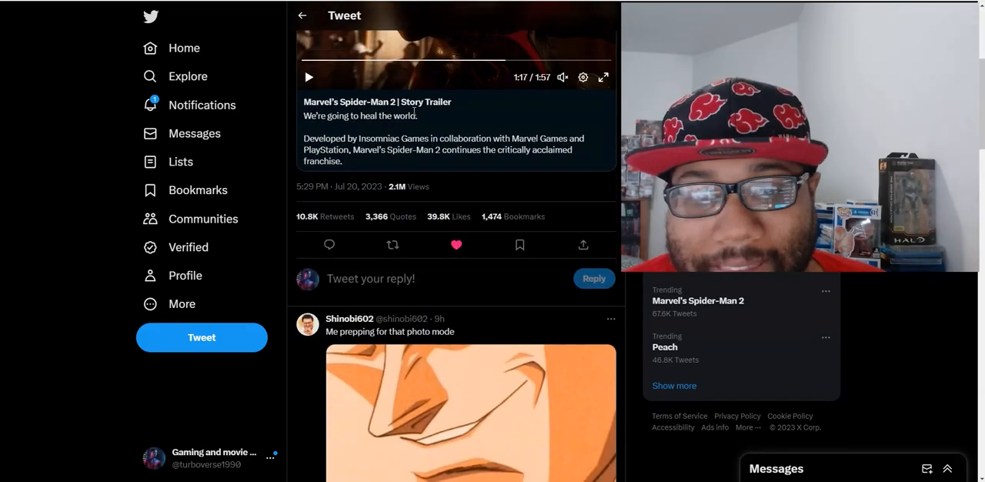
- Read the replies under the Insomniac story trailer tweet and return to its top
{"action": "scroll", "scroll_direction": "down", "scroll_amount": 3}
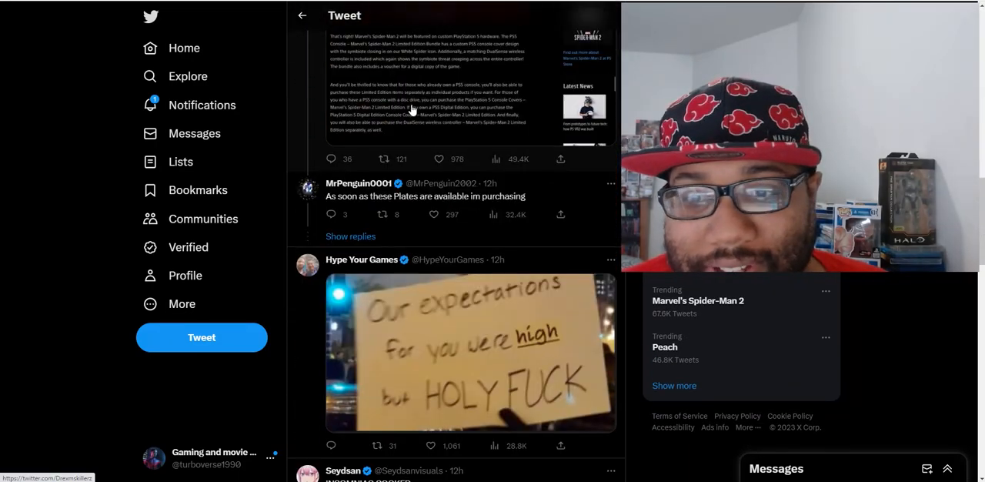
{"action": "scroll", "scroll_direction": "down", "scroll_amount": 3}
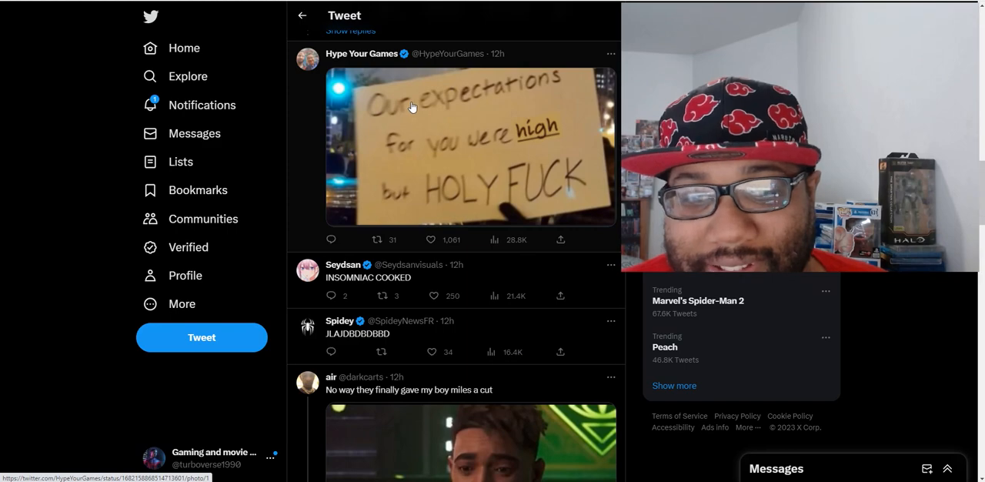
{"action": "scroll", "scroll_direction": "up", "scroll_amount": 3}
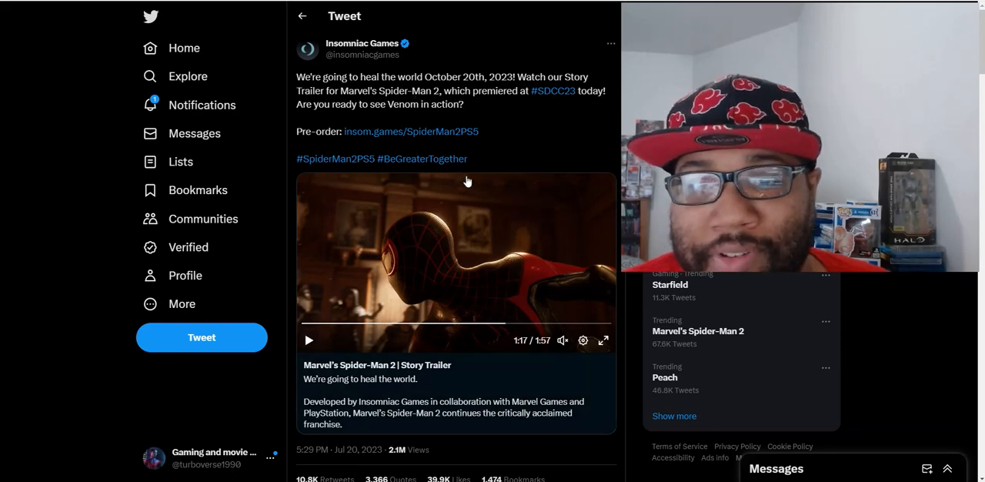
{"action": "mouse_move", "coordinate": [528, 221]}
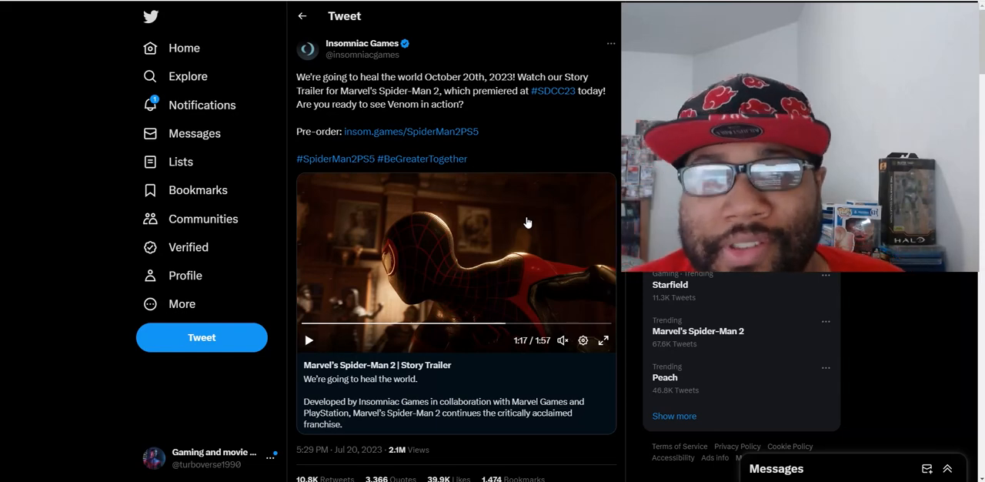
{"action": "mouse_move", "coordinate": [509, 272]}
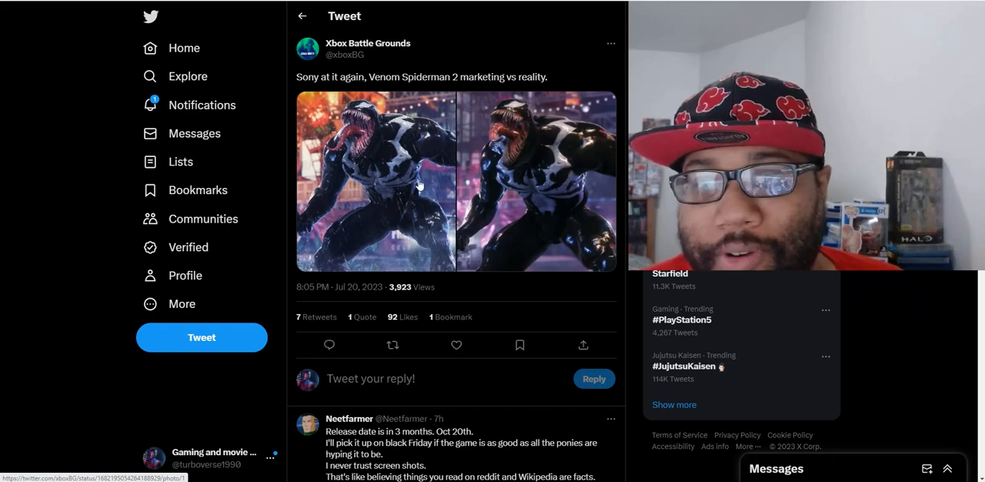
{"action": "mouse_move", "coordinate": [413, 177]}
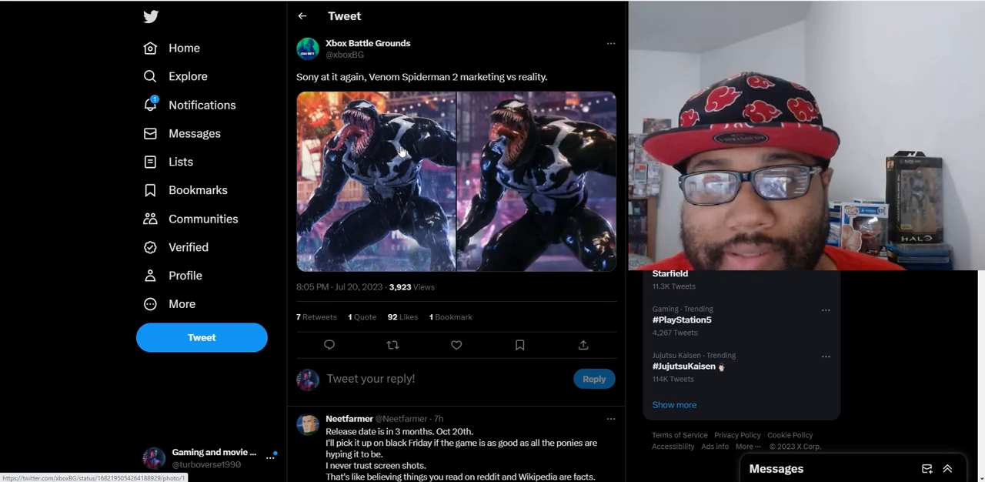
{"action": "mouse_move", "coordinate": [357, 155]}
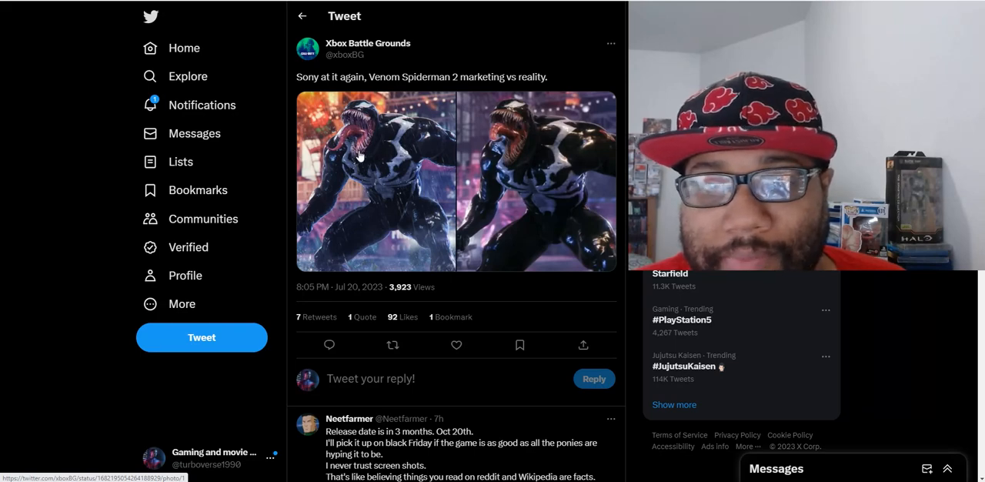
{"action": "mouse_move", "coordinate": [462, 168]}
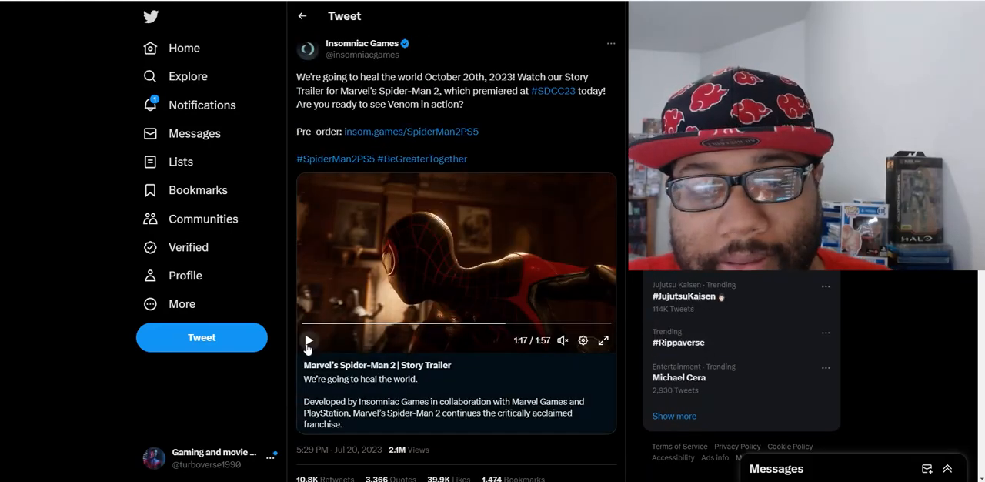
- Play the story trailer through past the October 20, 2023 date card to 1:54
{"action": "left_click", "coordinate": [308, 341]}
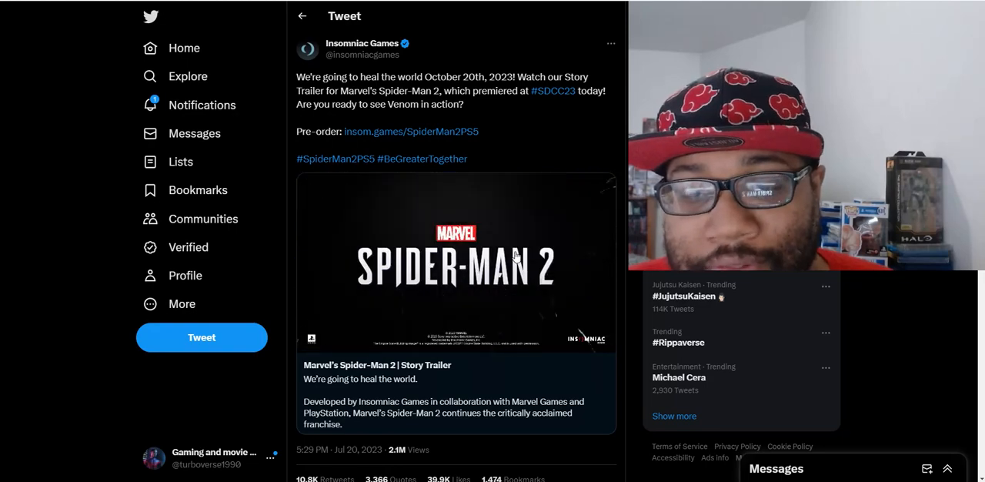
{"action": "left_click", "coordinate": [455, 262]}
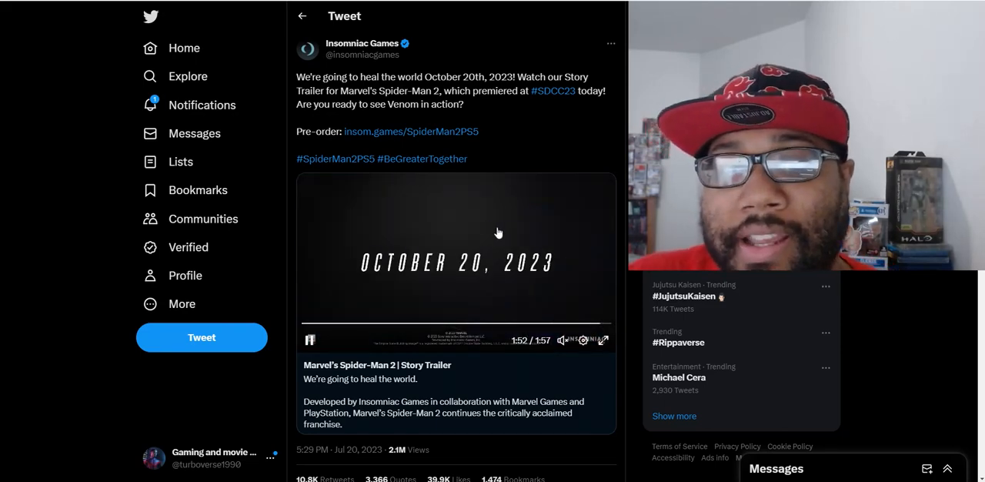
{"action": "left_click", "coordinate": [456, 246]}
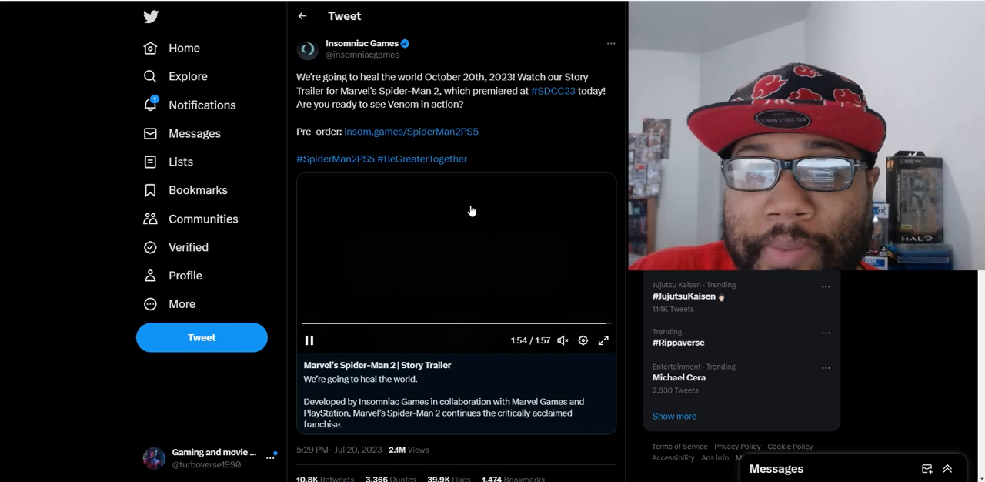